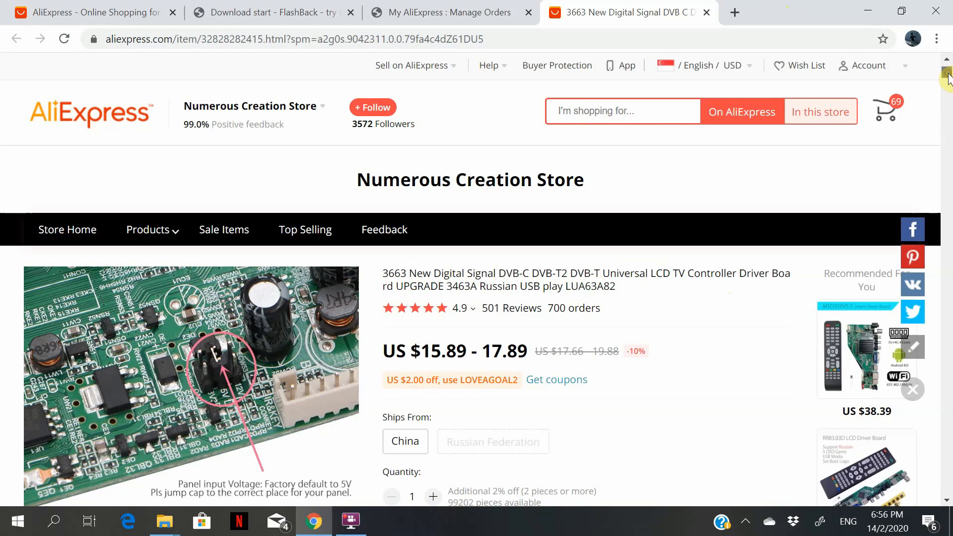
- Select the signal standards in the 3663 board's title and the Google Drive firmware link in its Overview
{"action": "scroll", "scroll_direction": "down", "scroll_amount": 3}
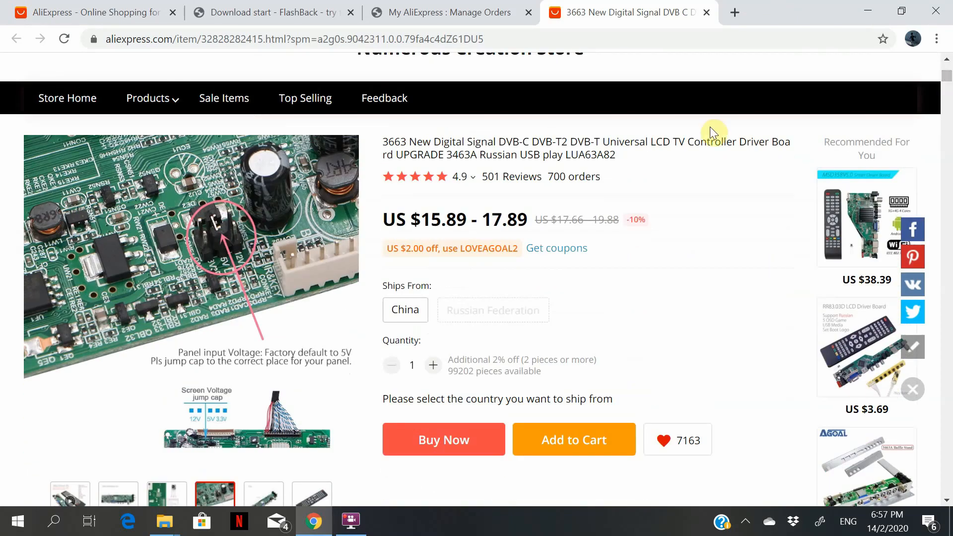
{"action": "double_click", "coordinate": [456, 142]}
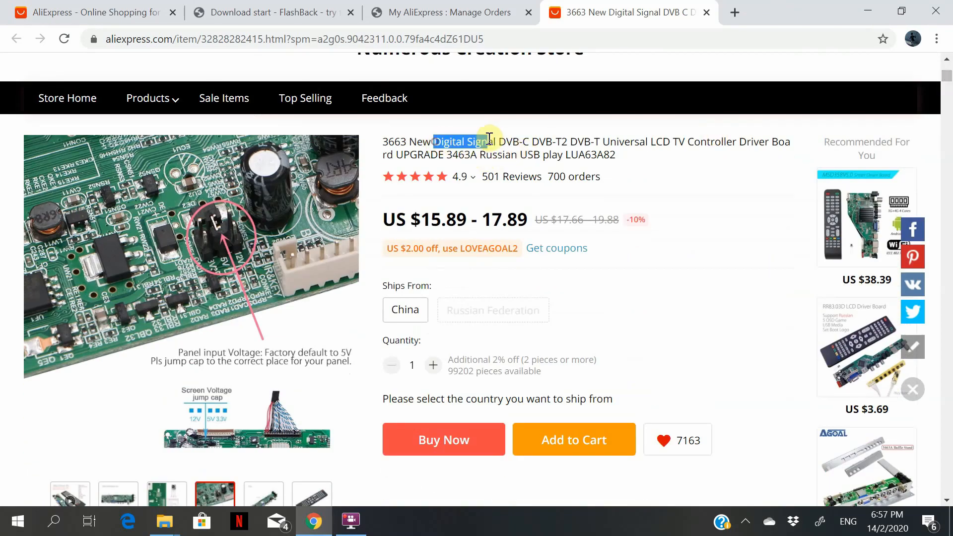
{"action": "left_click_drag", "start_coordinate": [487, 142], "coordinate": [599, 142]}
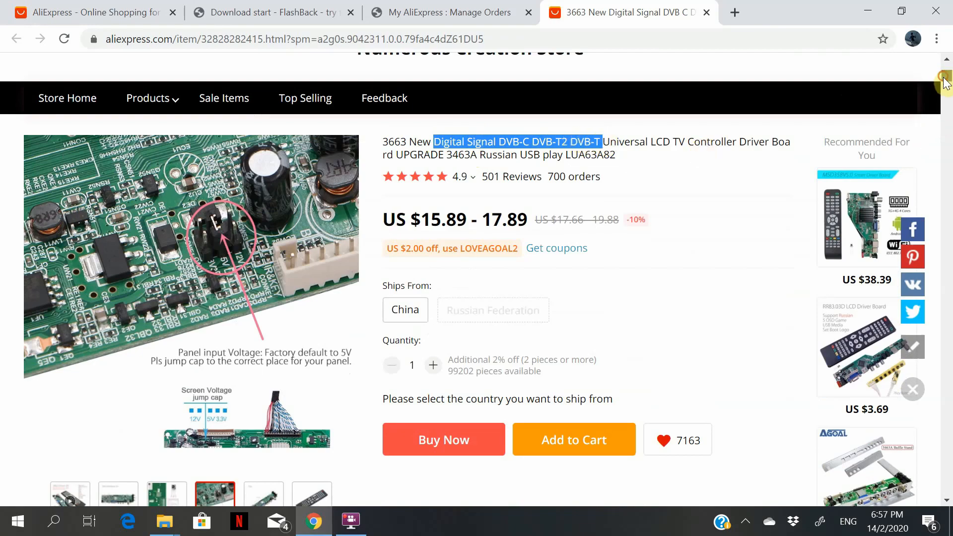
{"action": "scroll", "scroll_direction": "down", "scroll_amount": 3}
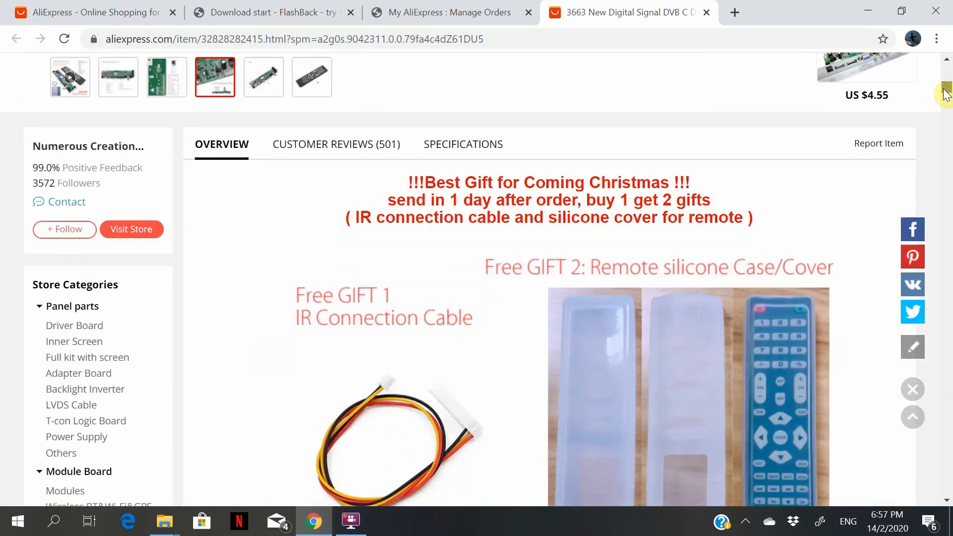
{"action": "scroll", "scroll_direction": "down", "scroll_amount": 3}
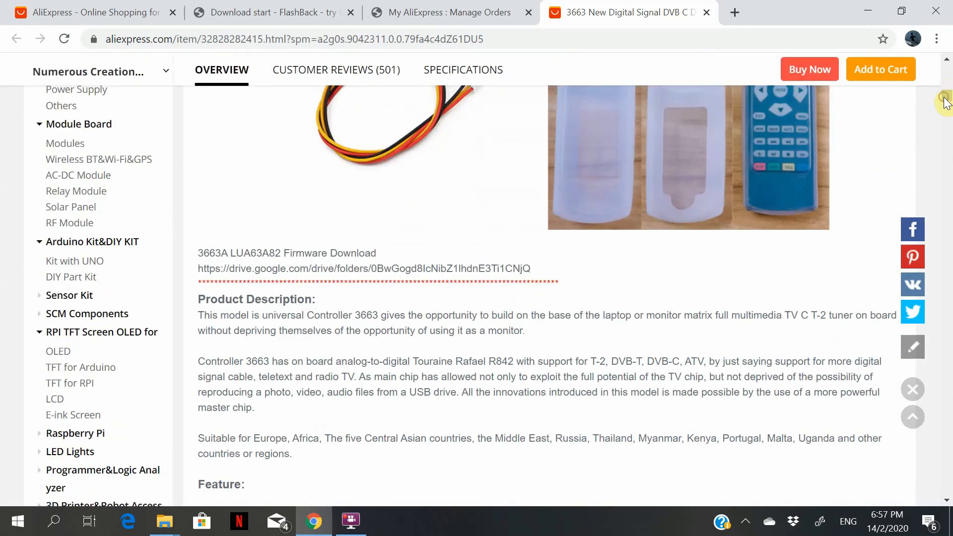
{"action": "left_click_drag", "start_coordinate": [197, 281], "coordinate": [404, 281]}
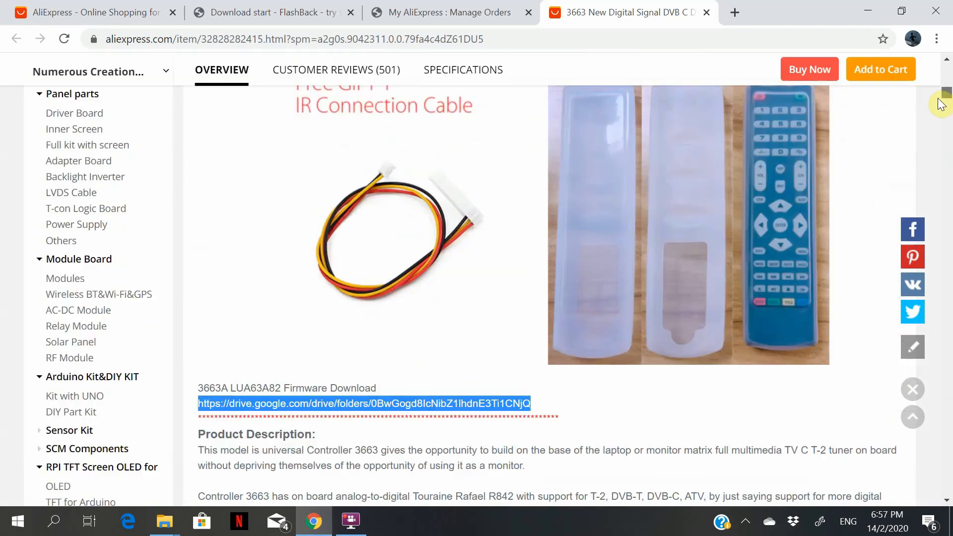
- Scroll through the rest of the listing and move to a new browser tab for the firmware folder
{"action": "scroll", "scroll_direction": "down", "scroll_amount": 3}
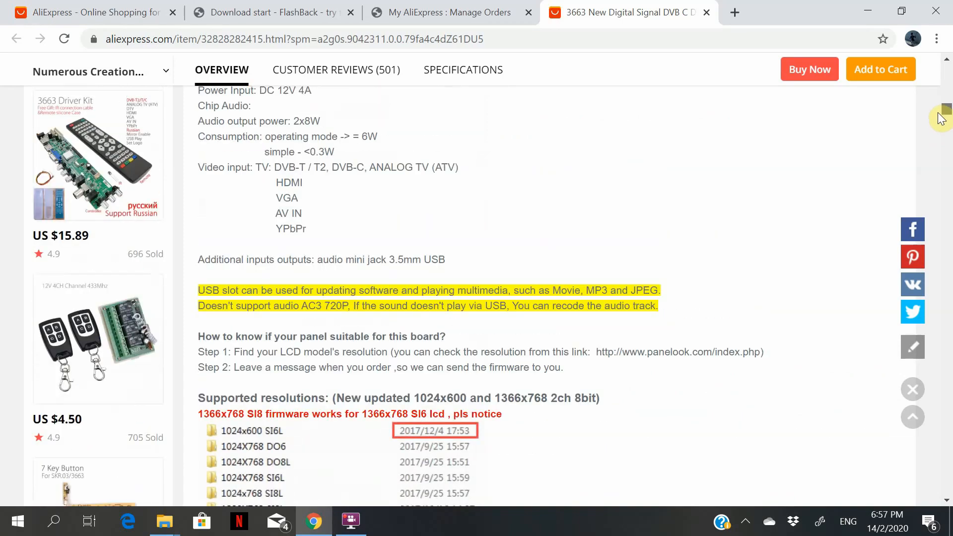
{"action": "scroll", "scroll_direction": "down", "scroll_amount": 3}
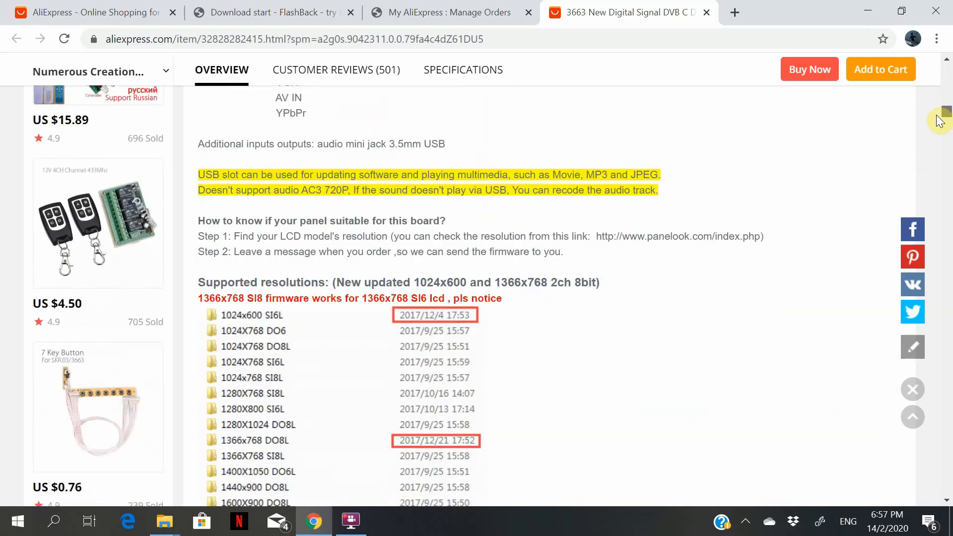
{"action": "scroll", "scroll_direction": "down", "scroll_amount": 3}
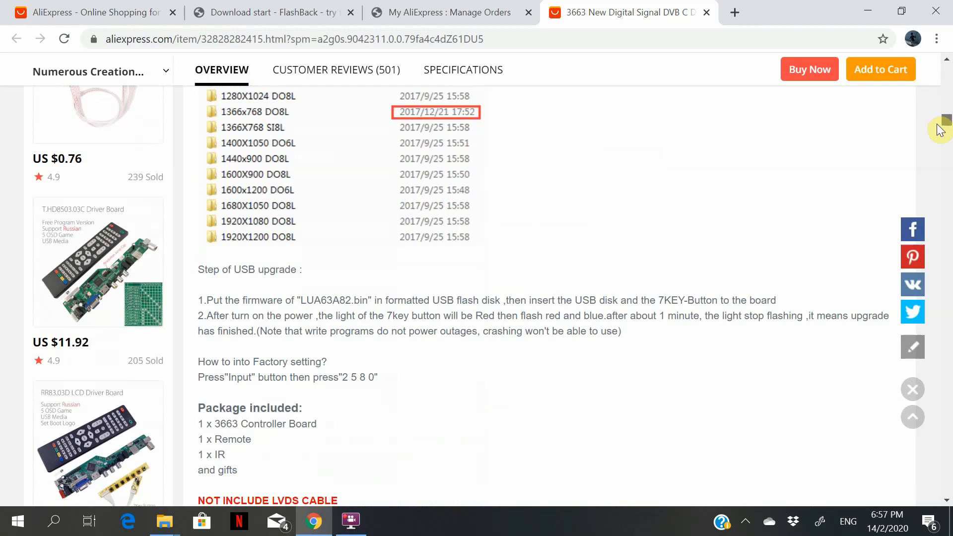
{"action": "scroll", "scroll_direction": "down", "scroll_amount": 3}
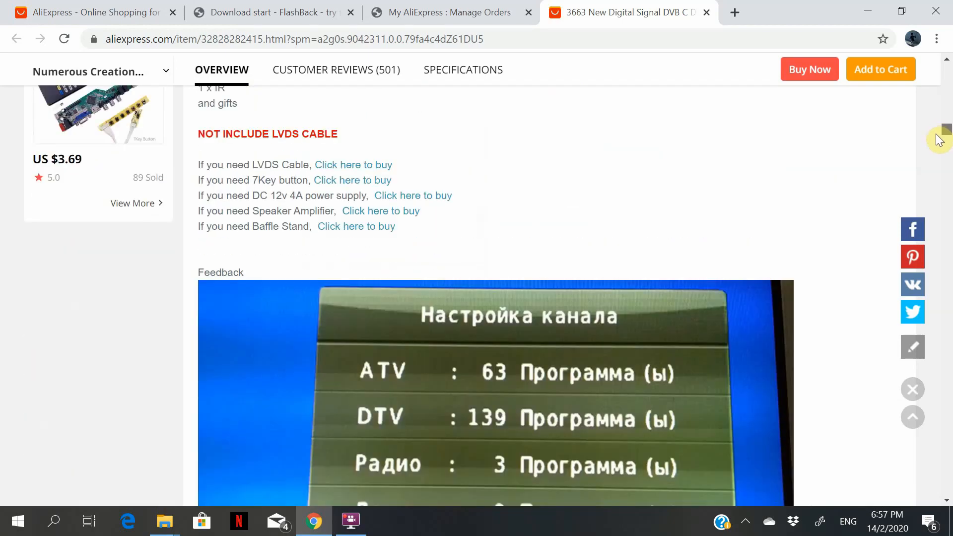
{"action": "scroll", "scroll_direction": "down", "scroll_amount": 3}
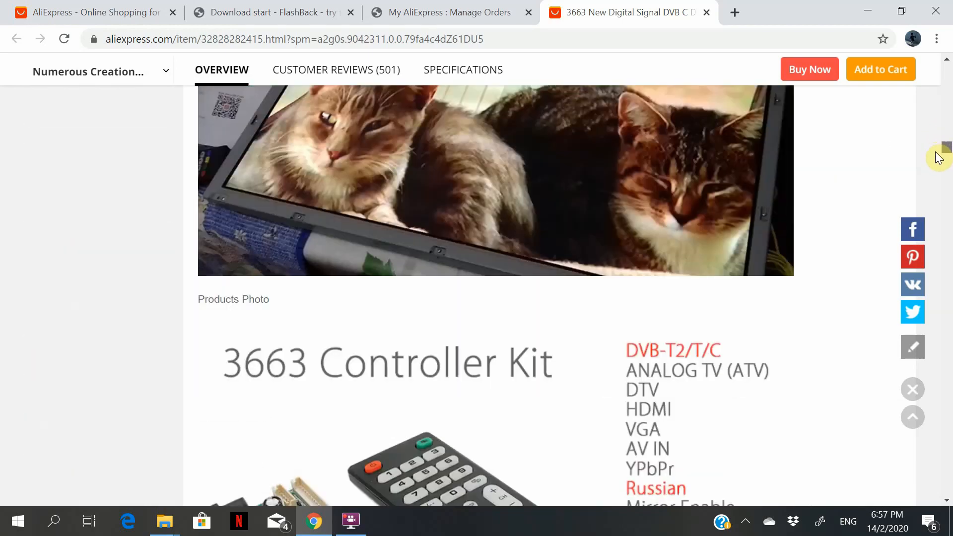
{"action": "scroll", "scroll_direction": "down", "scroll_amount": 3}
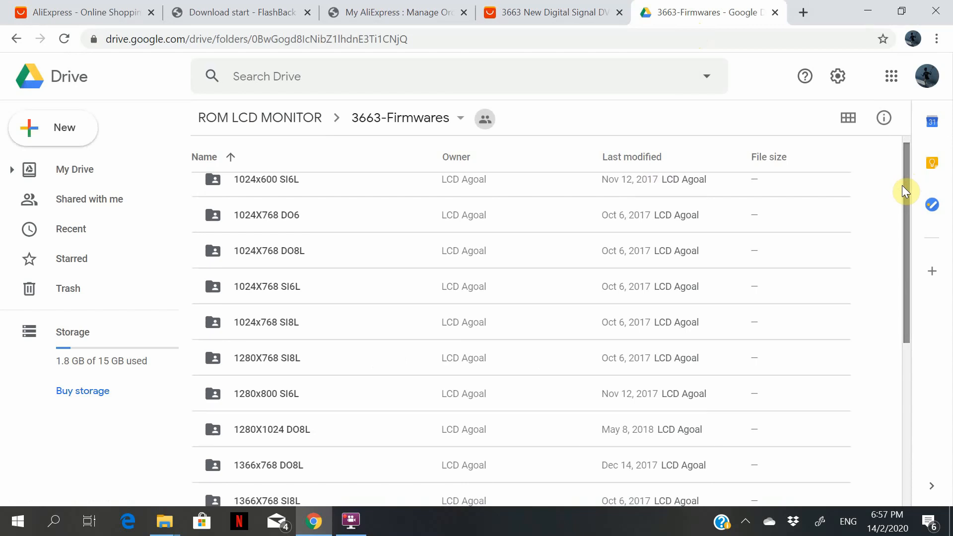
{"action": "left_click", "coordinate": [804, 11]}
{"action": "type", "text": "paneloo"}
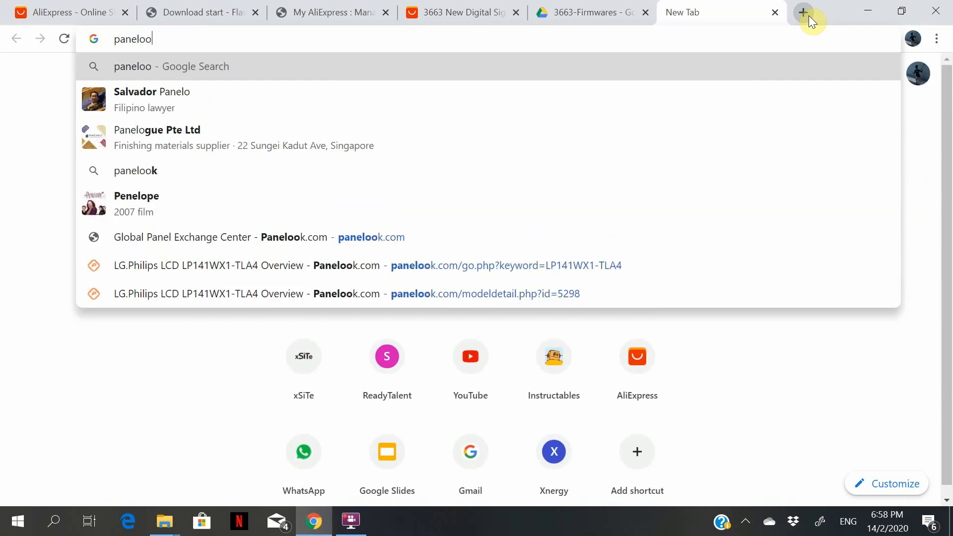
- Go to Panelook.com and search for the LP141WX1 panel model
{"action": "left_click", "coordinate": [371, 238]}
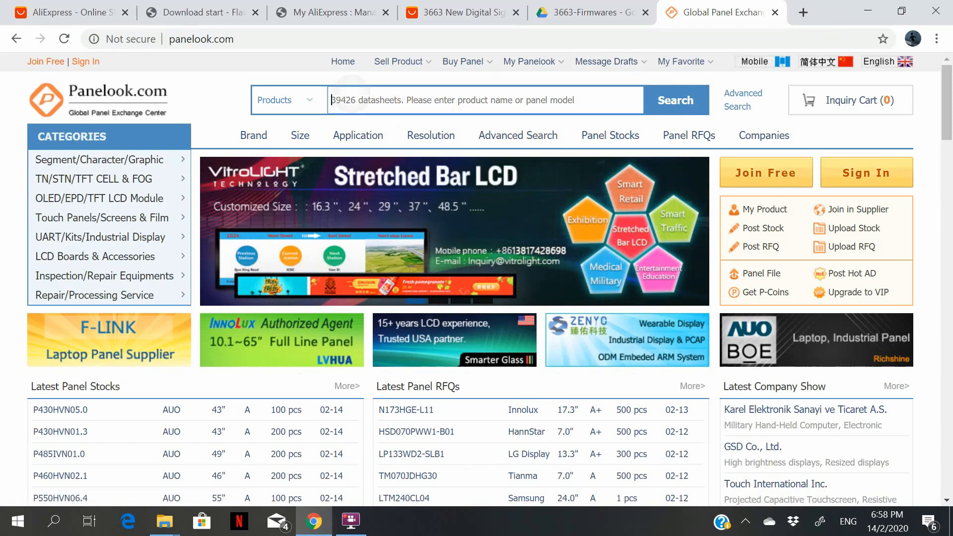
{"action": "left_click", "coordinate": [481, 99]}
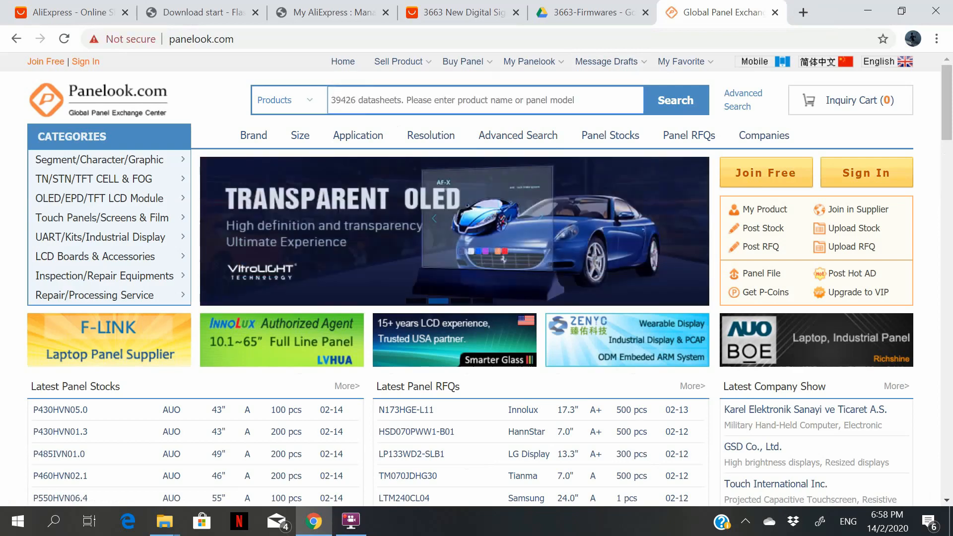
{"action": "type", "text": "LP141WX1"}
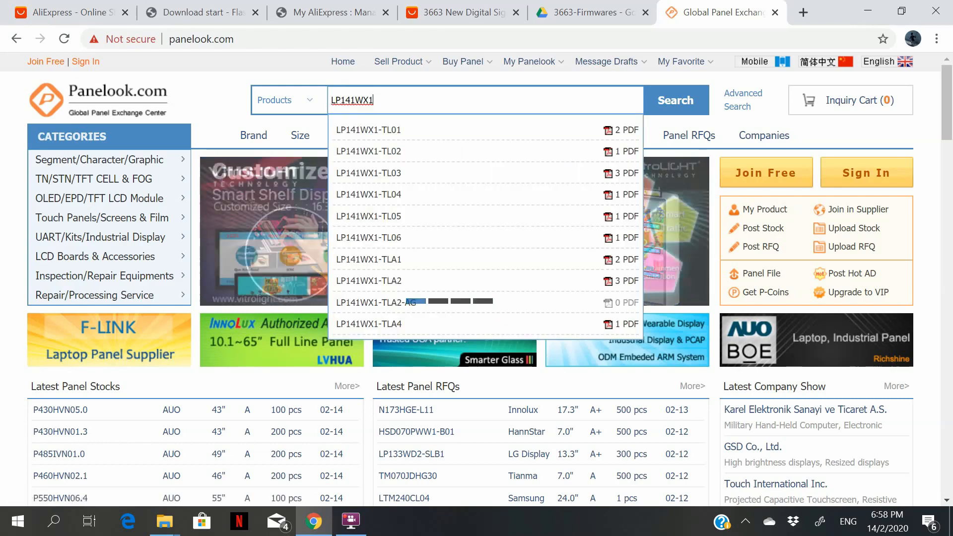
{"action": "mouse_move", "coordinate": [369, 259]}
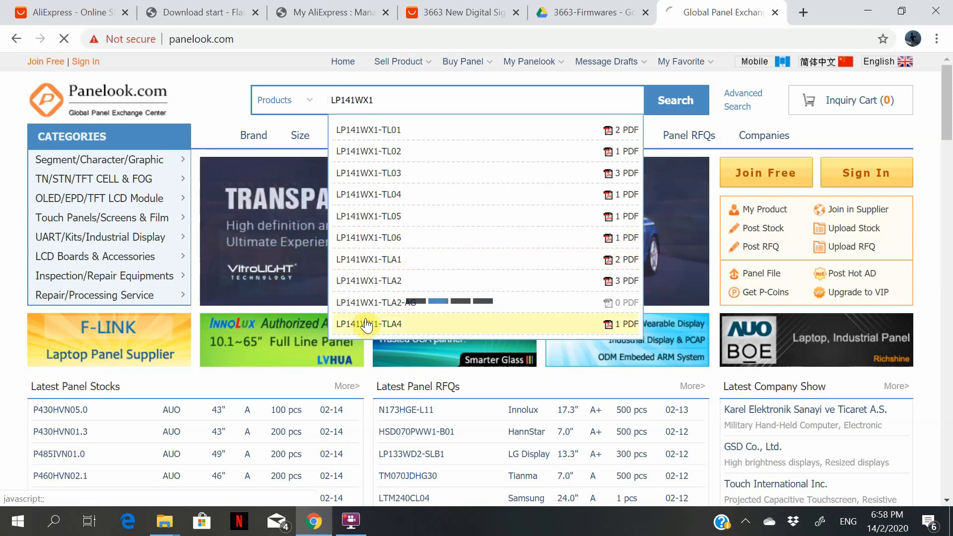
- View the LP141WX1-TLA4 spec page with its 3.3V input voltage, then return to the 3663 listing
{"action": "left_click", "coordinate": [368, 324]}
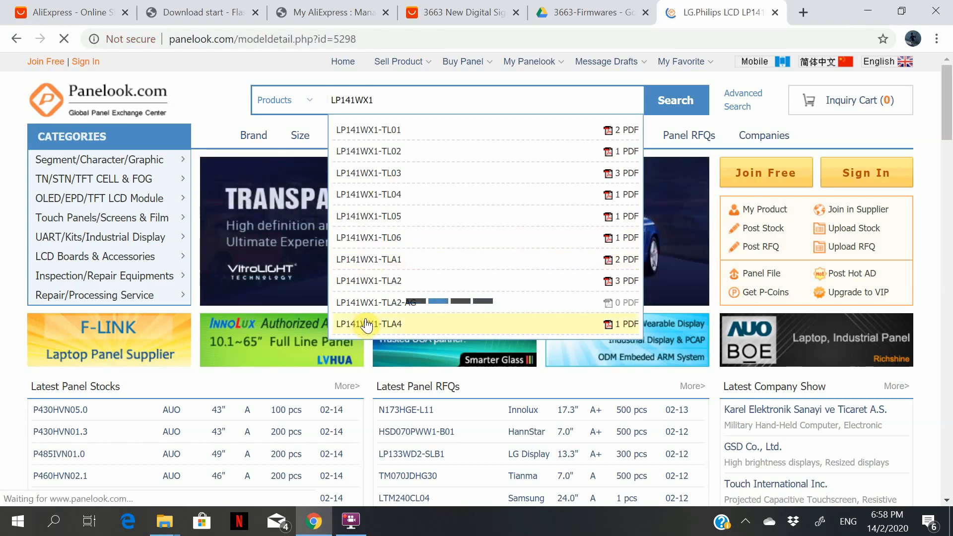
{"action": "left_click", "coordinate": [368, 324]}
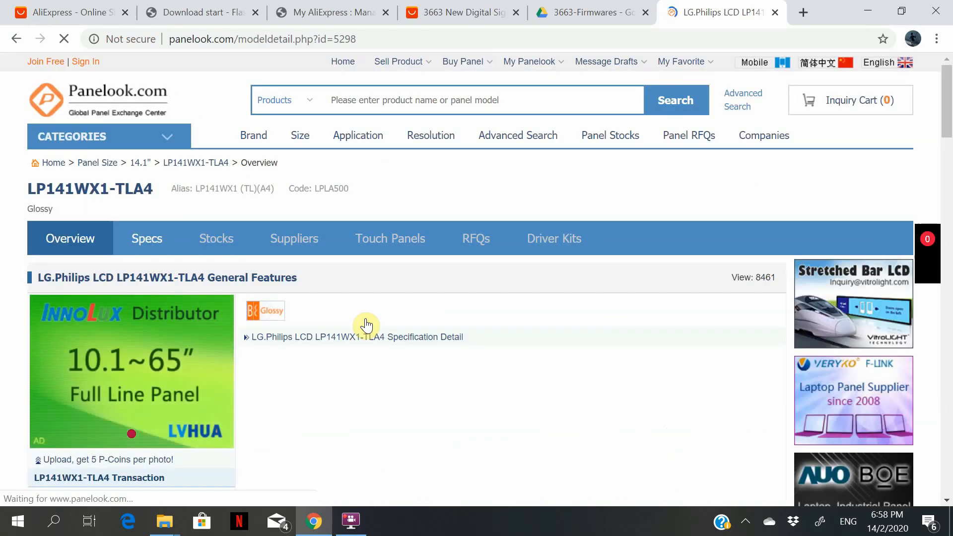
{"action": "left_click", "coordinate": [358, 337]}
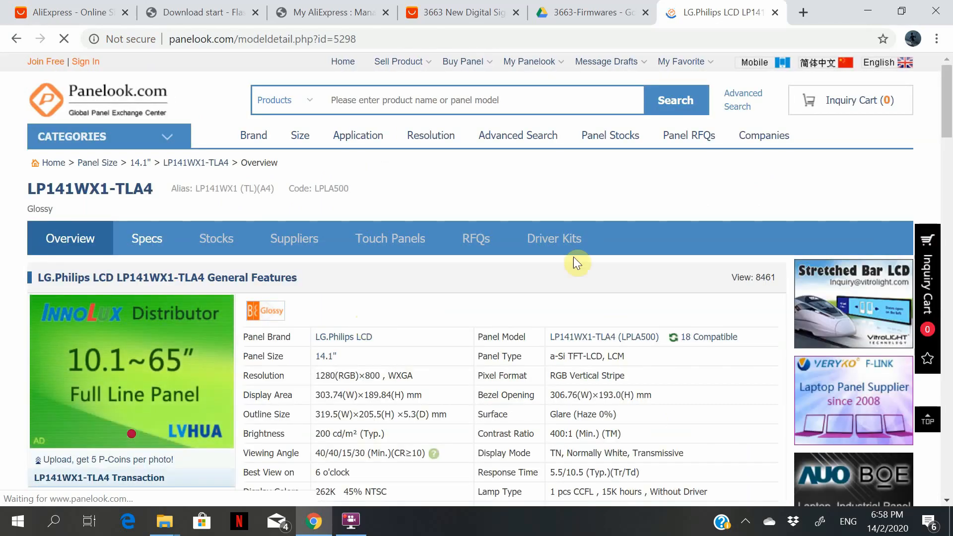
{"action": "scroll", "scroll_direction": "down", "scroll_amount": 3}
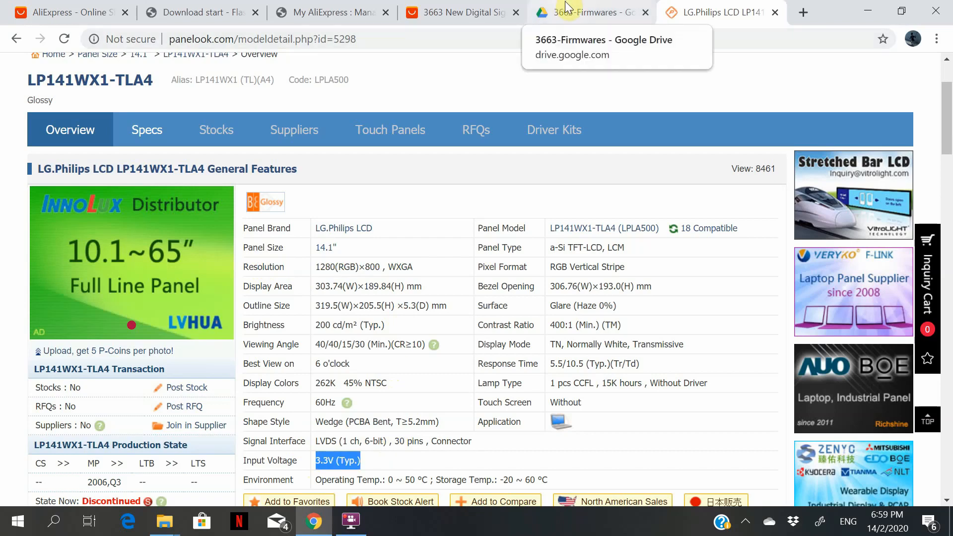
{"action": "left_click", "coordinate": [462, 12]}
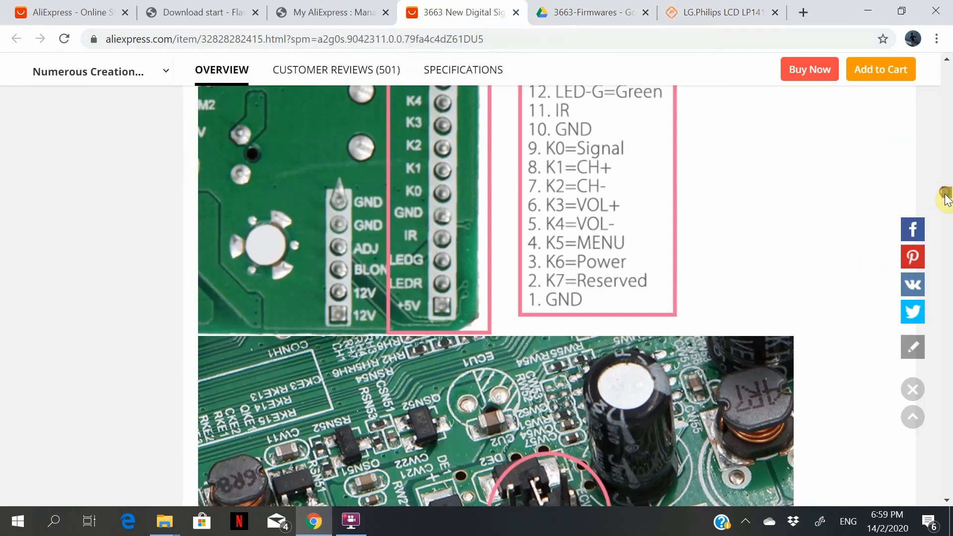
- Scroll the 3663 driver board listing down to its pinout photos
{"action": "scroll", "scroll_direction": "down", "scroll_amount": 3}
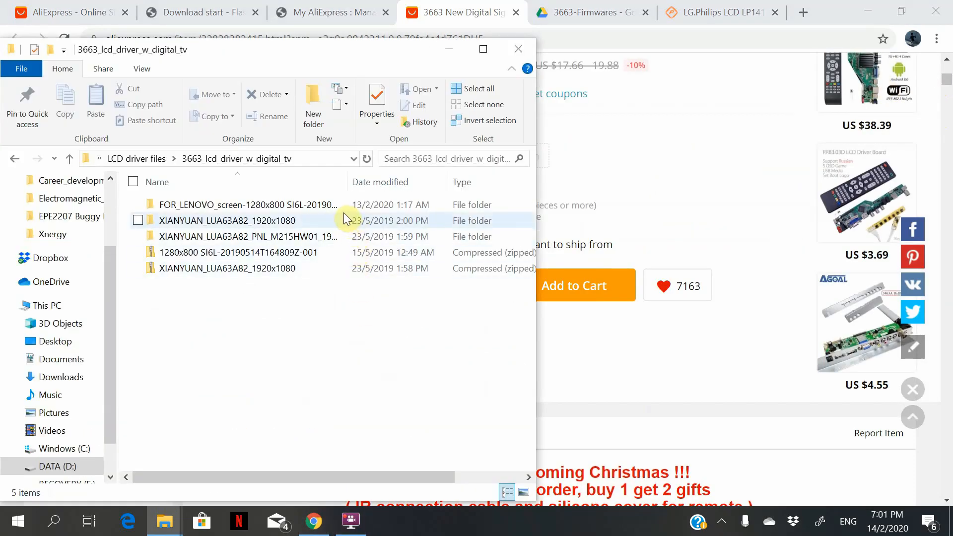
- Drill into FOR_LENOVO > 1280x800 SI6L > XIANYUAN_LUA63A82 to reach LUA63A82.bin, dismissing the Dropbox import prompt
{"action": "double_click", "coordinate": [247, 205]}
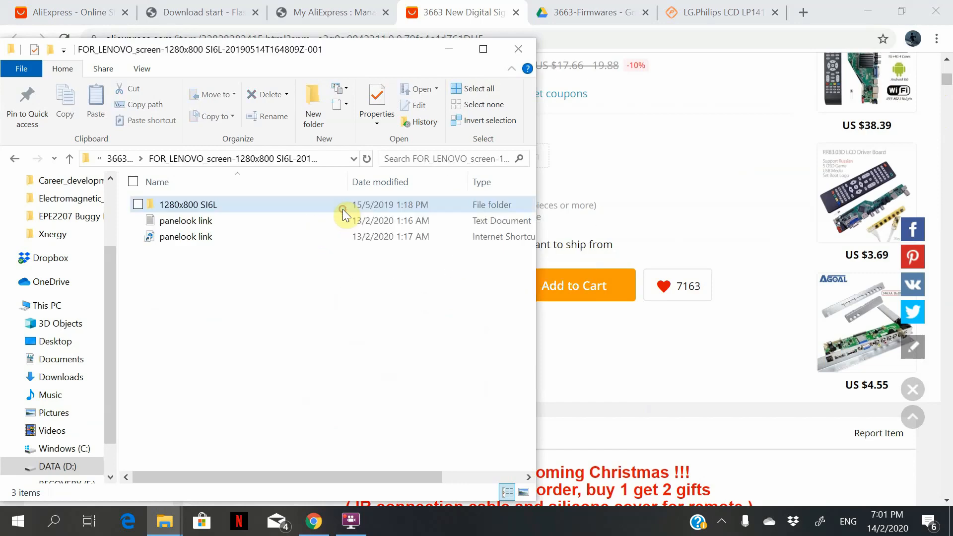
{"action": "left_click", "coordinate": [188, 204]}
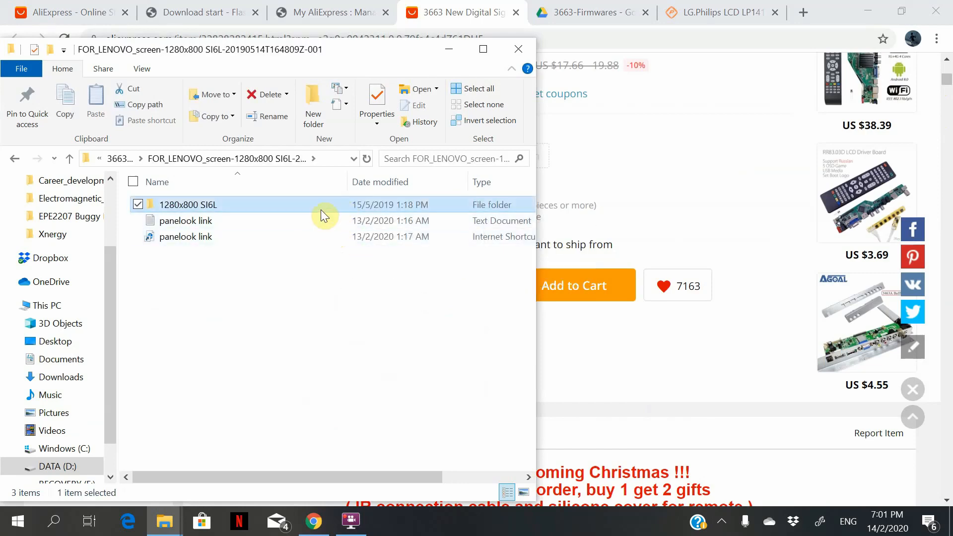
{"action": "double_click", "coordinate": [189, 204]}
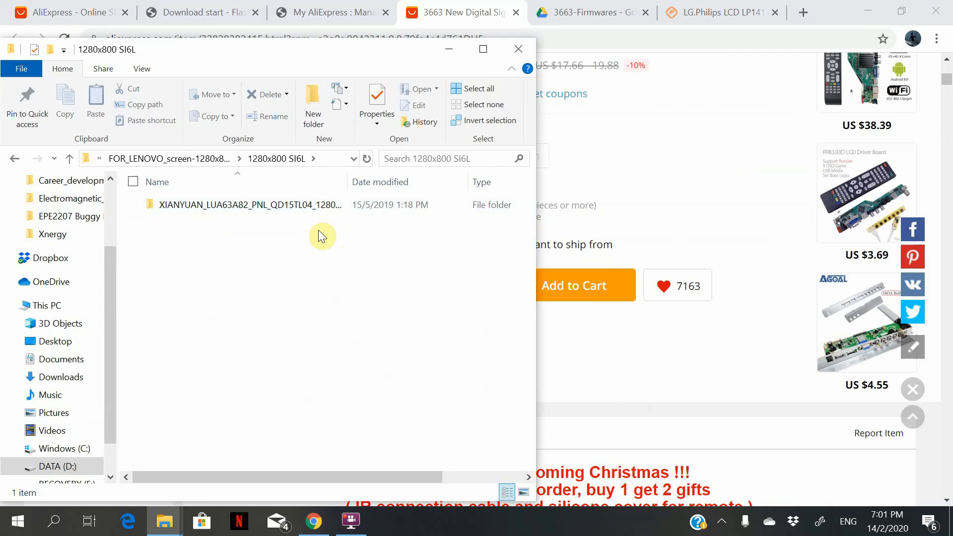
{"action": "double_click", "coordinate": [247, 204]}
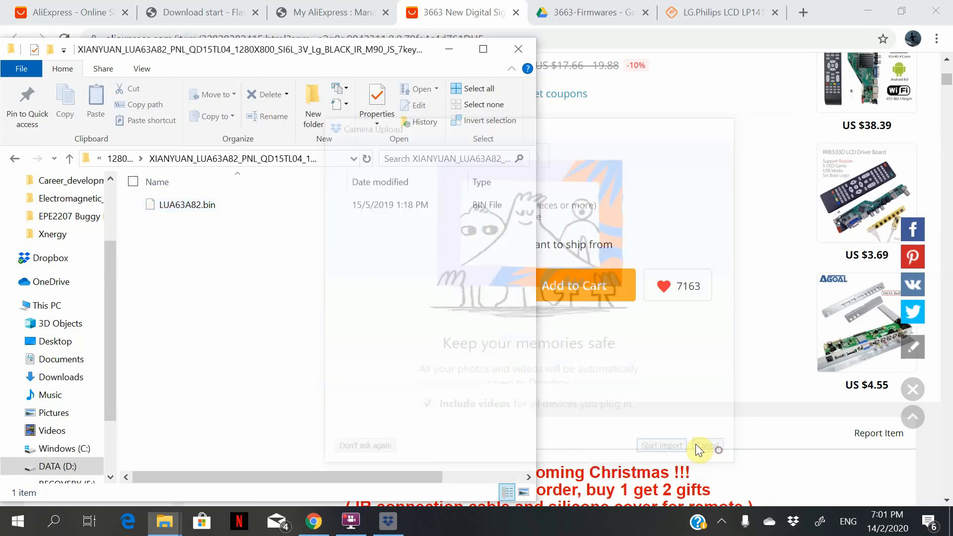
{"action": "left_click", "coordinate": [705, 445]}
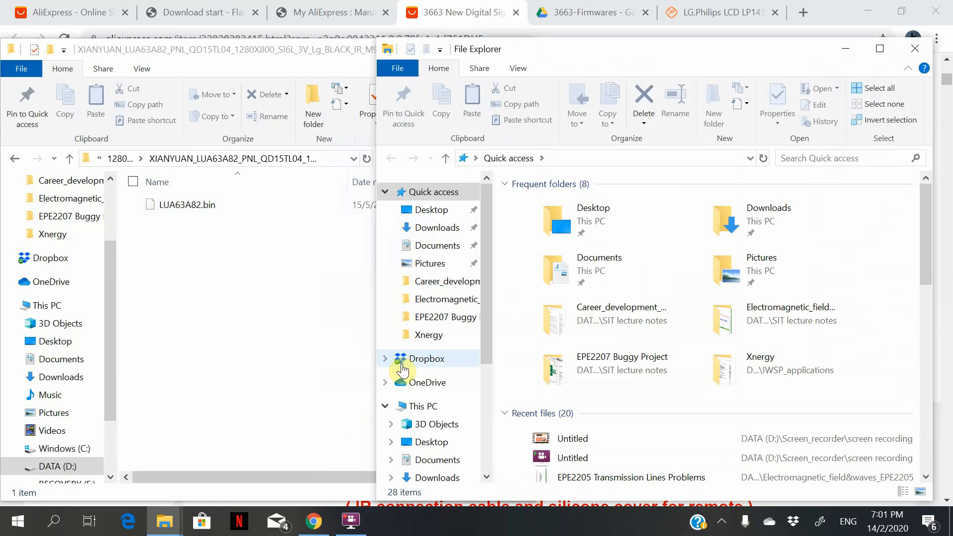
- View the LCDFIRMWARE (F:) drive's existing SKR8503_100.bin contents from This PC
{"action": "left_click", "coordinate": [421, 407]}
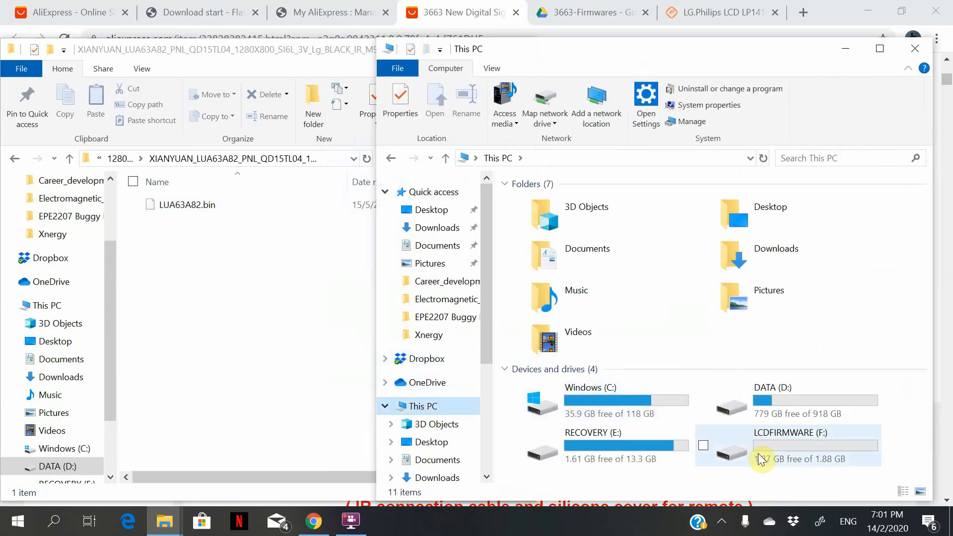
{"action": "double_click", "coordinate": [783, 444]}
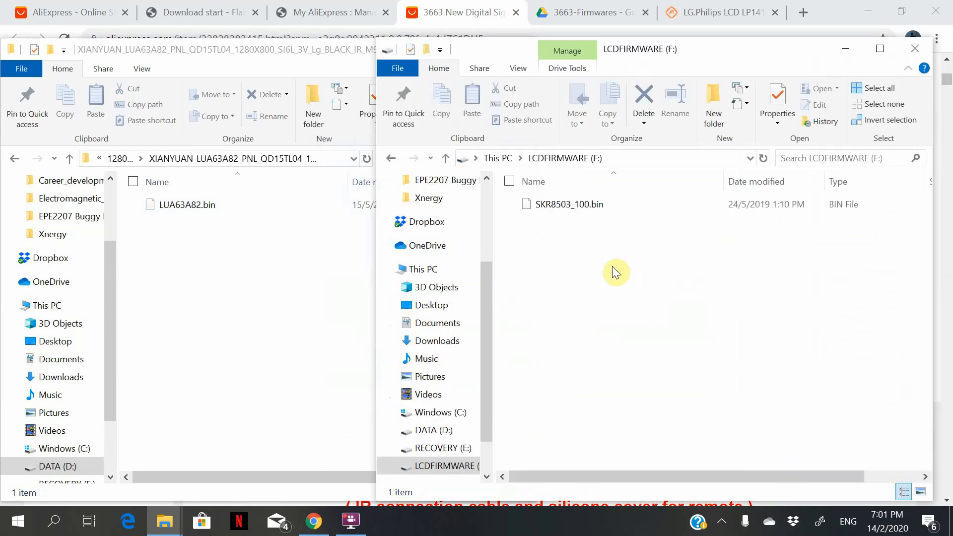
{"action": "right_click", "coordinate": [615, 271]}
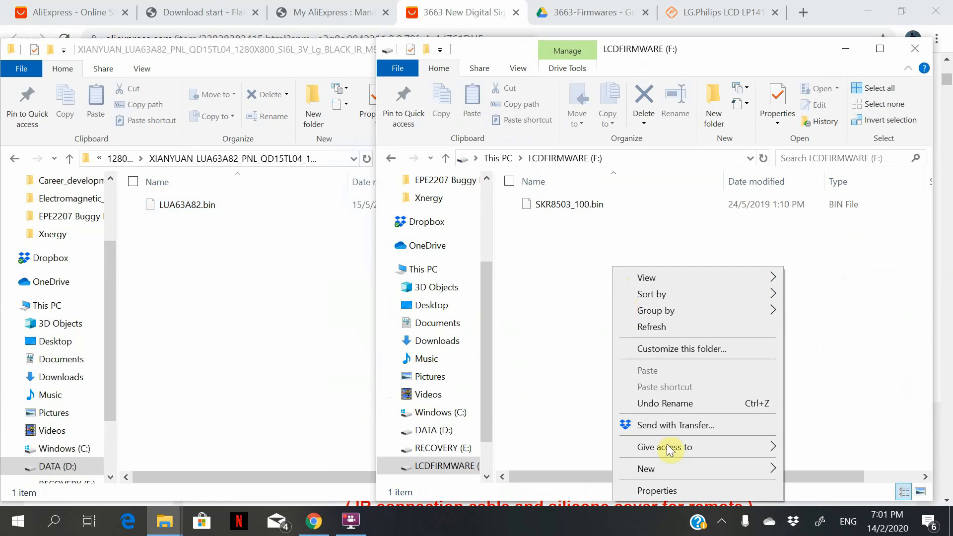
{"action": "mouse_move", "coordinate": [677, 492]}
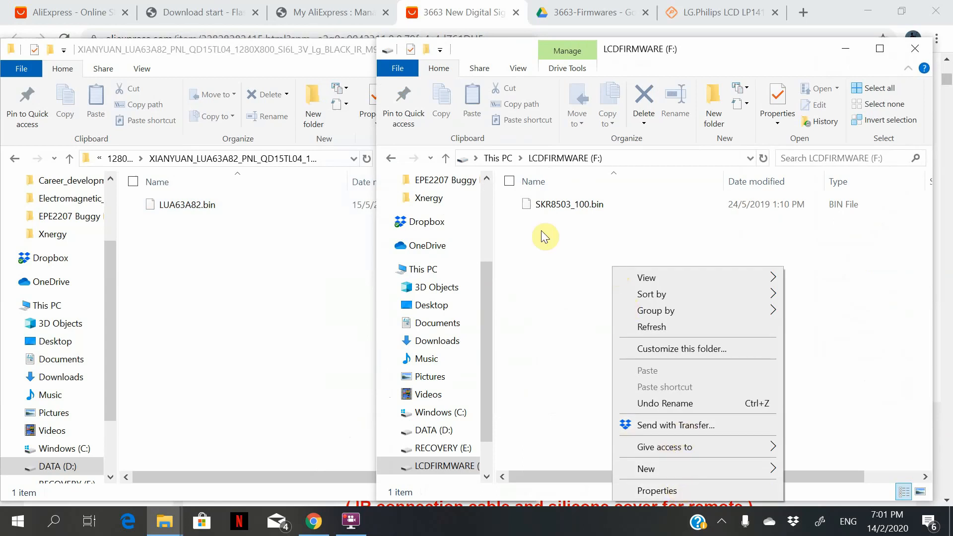
{"action": "left_click", "coordinate": [422, 269]}
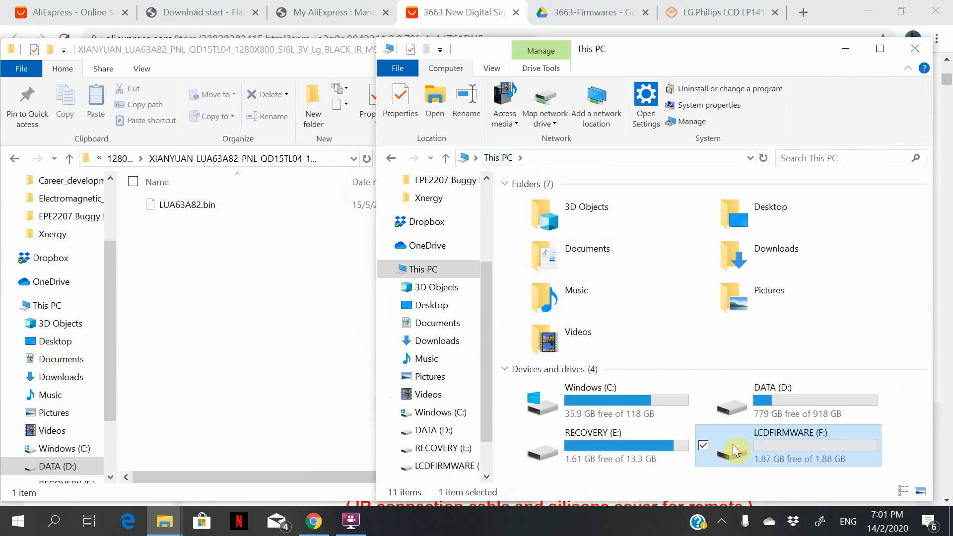
{"action": "mouse_move", "coordinate": [756, 454]}
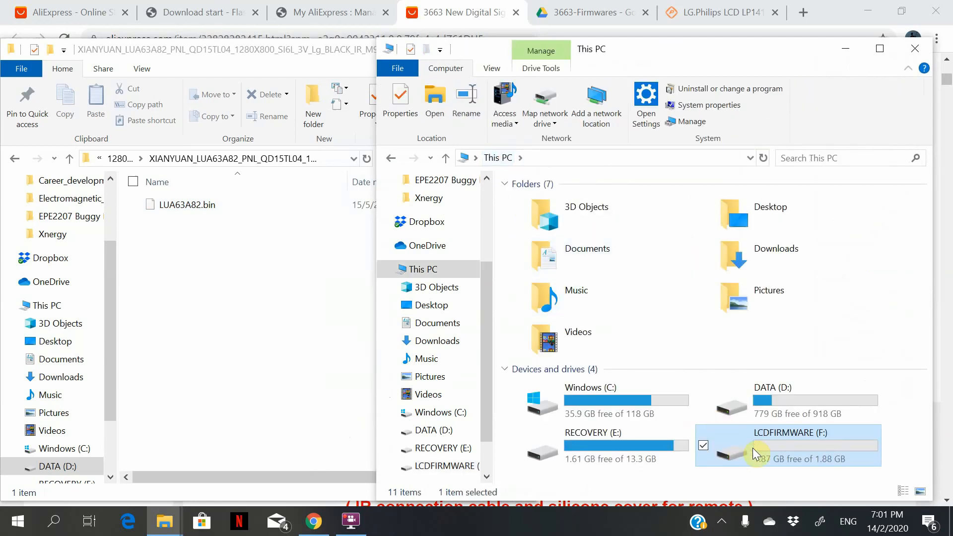
- Bring up the Format settings for the LCDFIRMWARE (F:) drive
{"action": "right_click", "coordinate": [754, 453]}
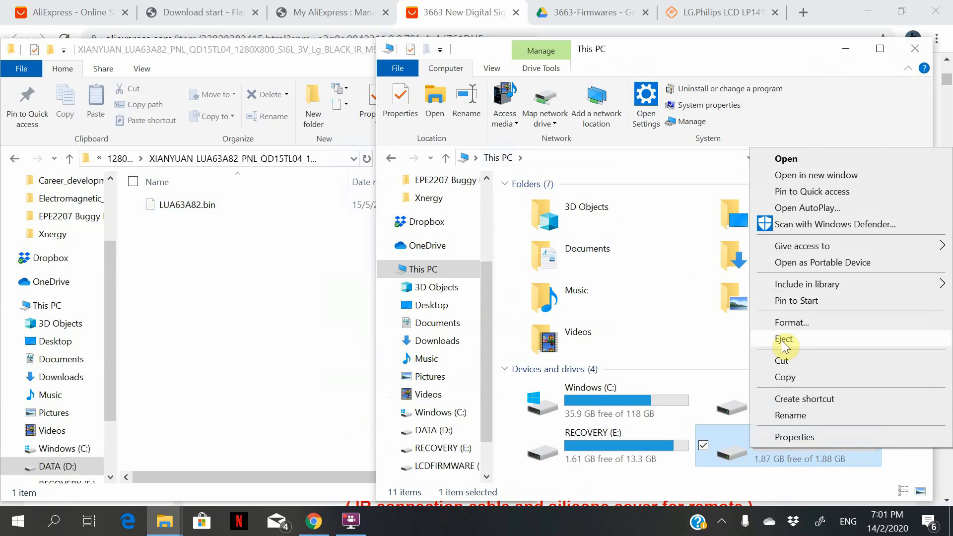
{"action": "left_click", "coordinate": [792, 322]}
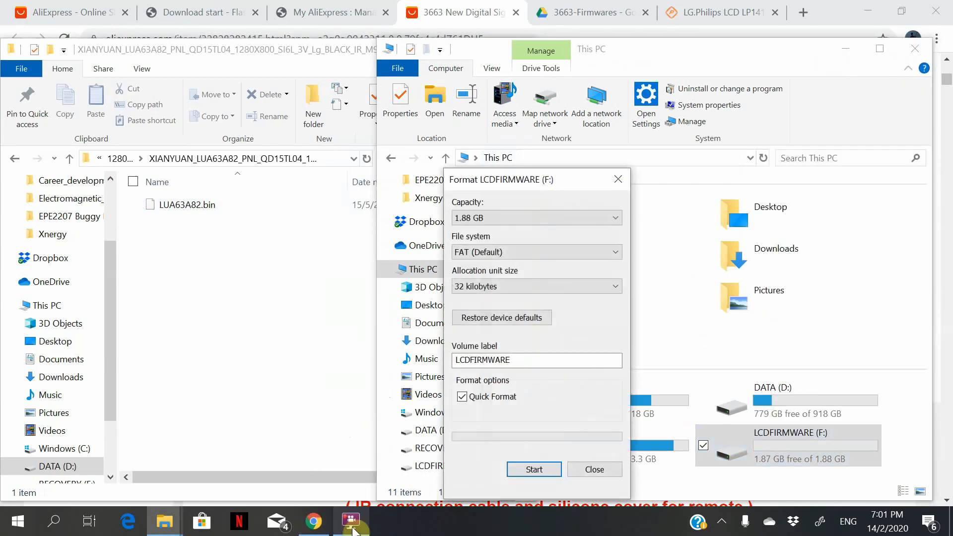
- Quick-format LCDFIRMWARE (F:) as FAT, confirming the erase warning and the Format Complete notice
{"action": "left_click", "coordinate": [352, 521]}
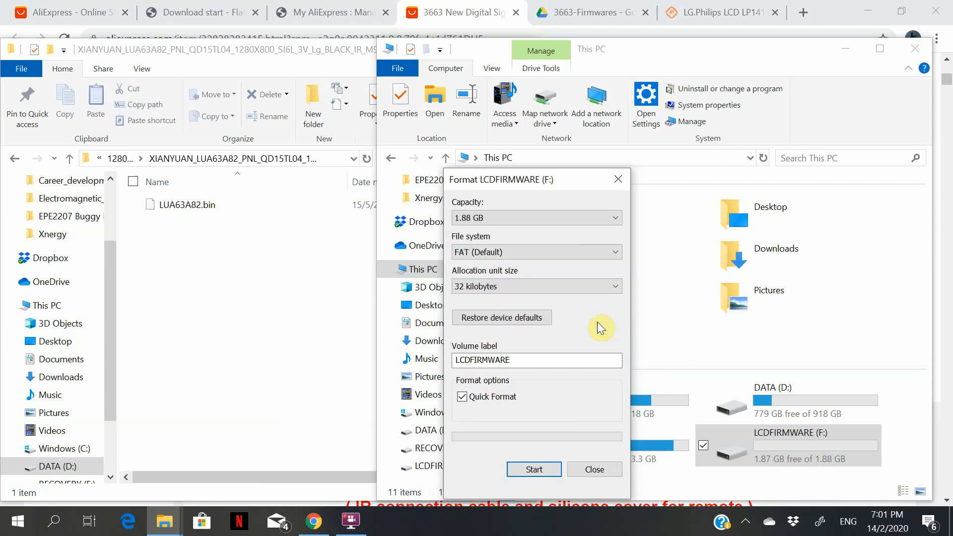
{"action": "mouse_move", "coordinate": [553, 382]}
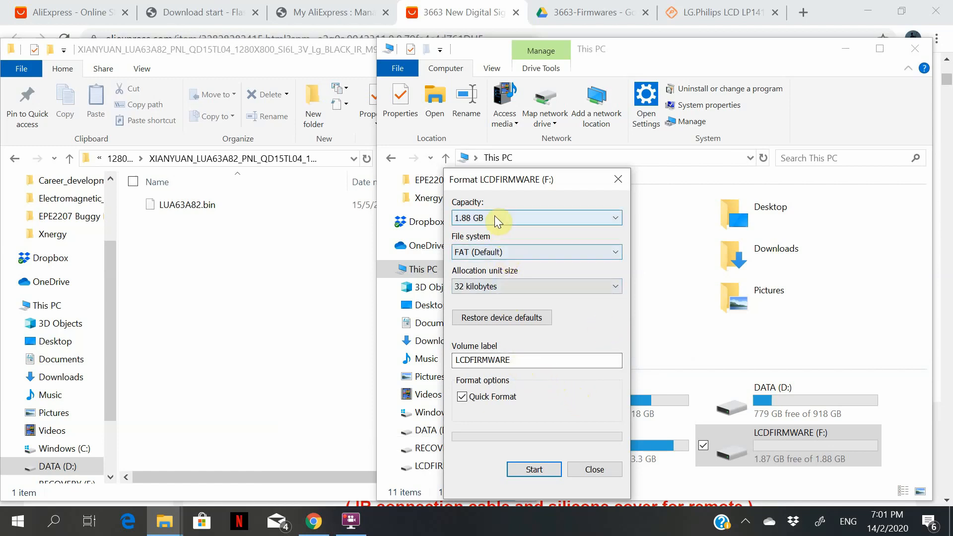
{"action": "mouse_move", "coordinate": [533, 470]}
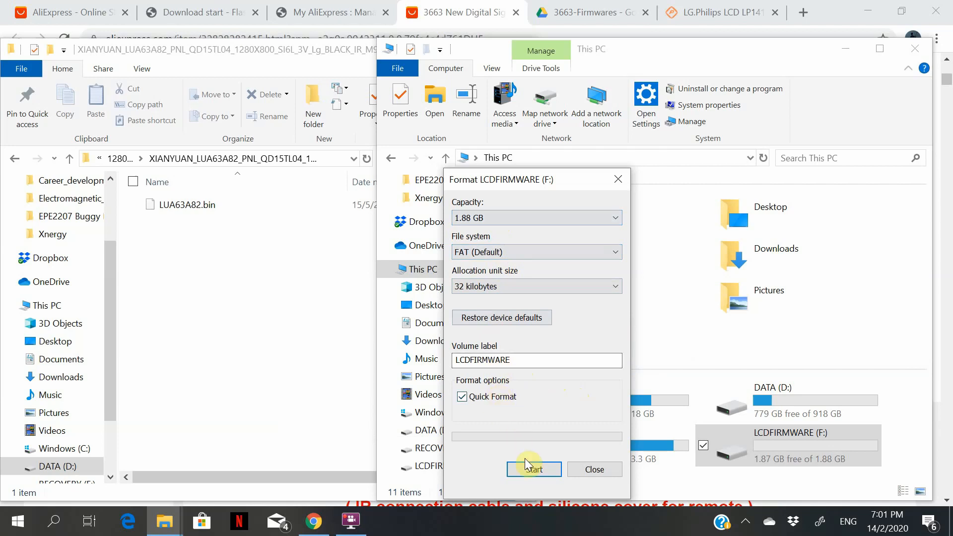
{"action": "left_click", "coordinate": [535, 470]}
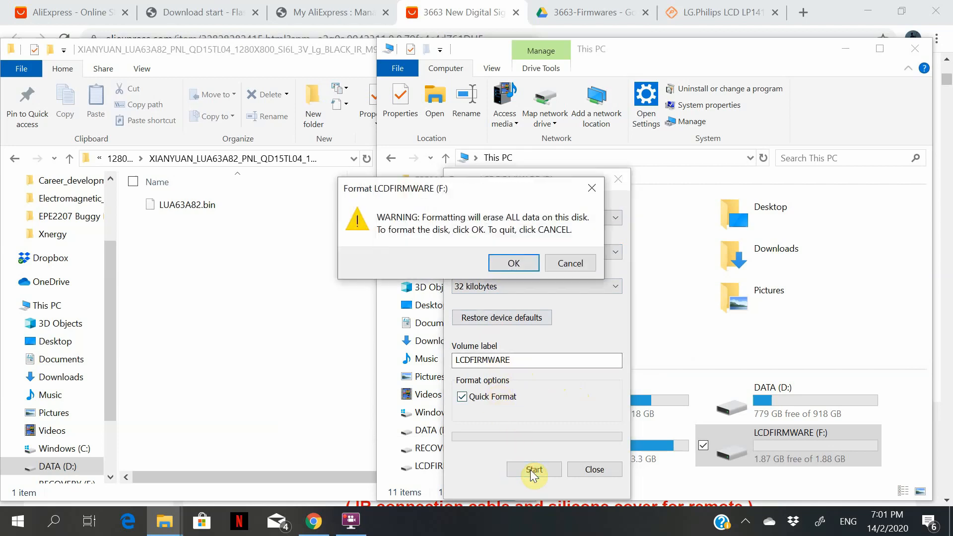
{"action": "mouse_move", "coordinate": [514, 263]}
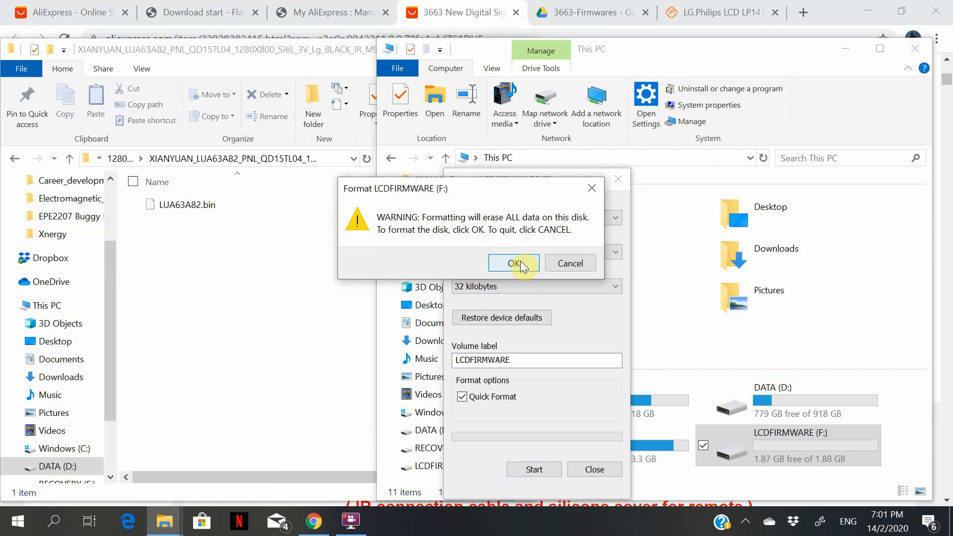
{"action": "left_click", "coordinate": [513, 263]}
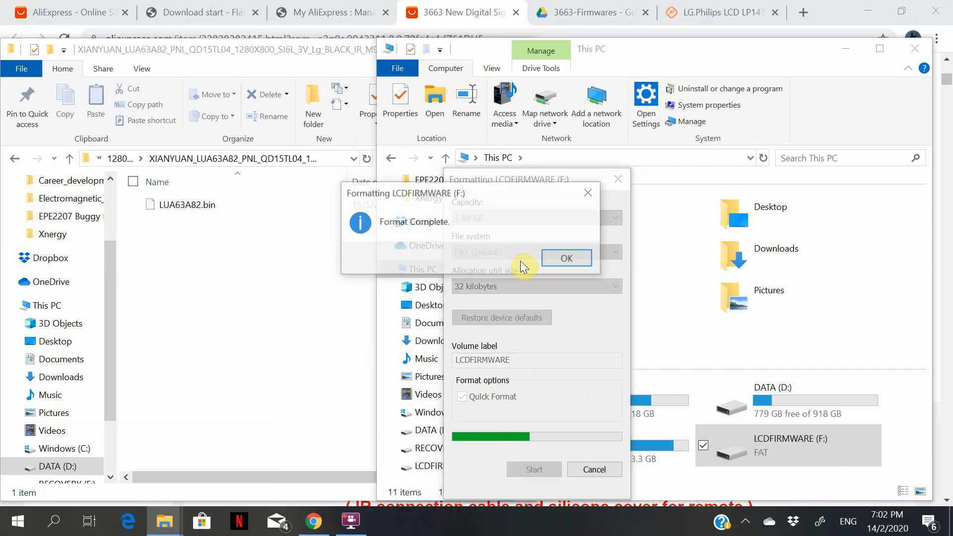
{"action": "left_click", "coordinate": [565, 258]}
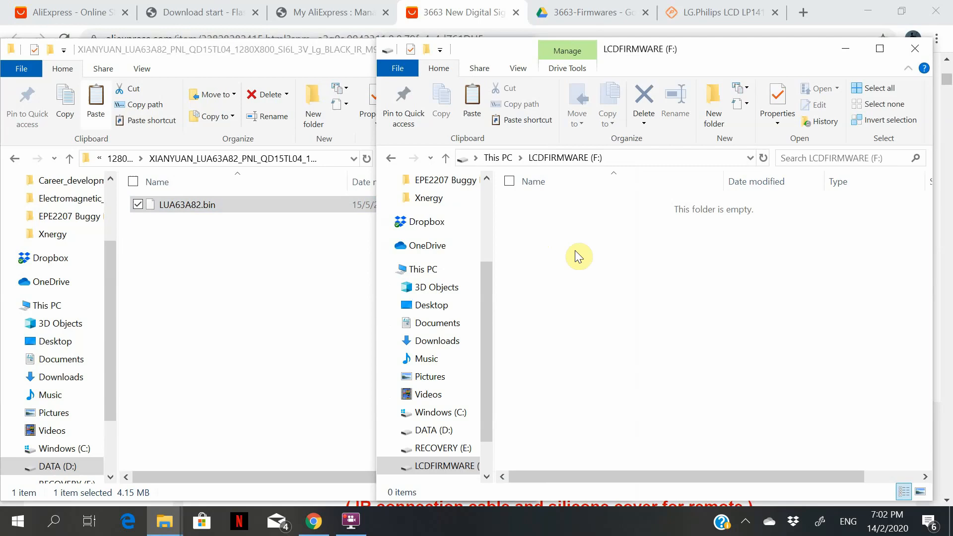
- Paste LUA63A82.bin onto LCDFIRMWARE (F:) and eject the drive from This PC
{"action": "left_click", "coordinate": [471, 103]}
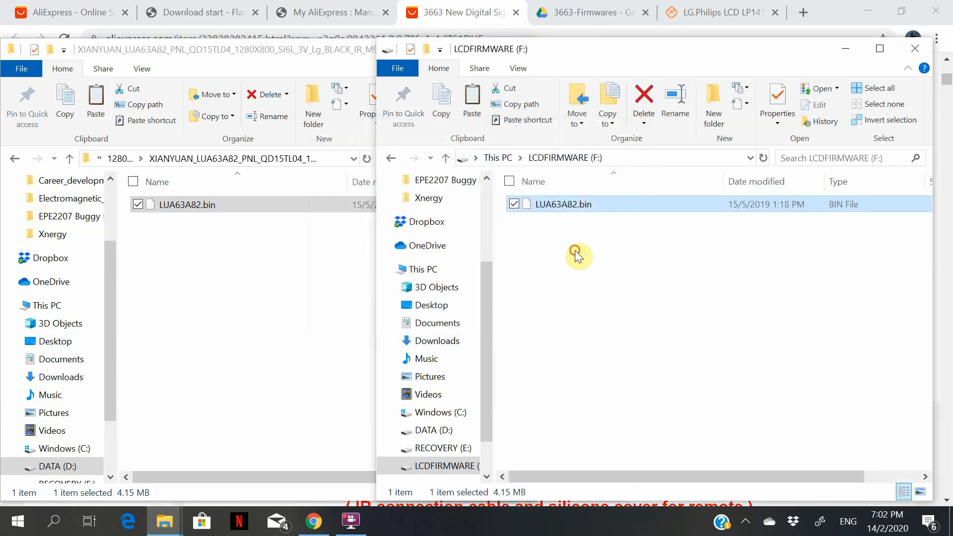
{"action": "left_click", "coordinate": [422, 269]}
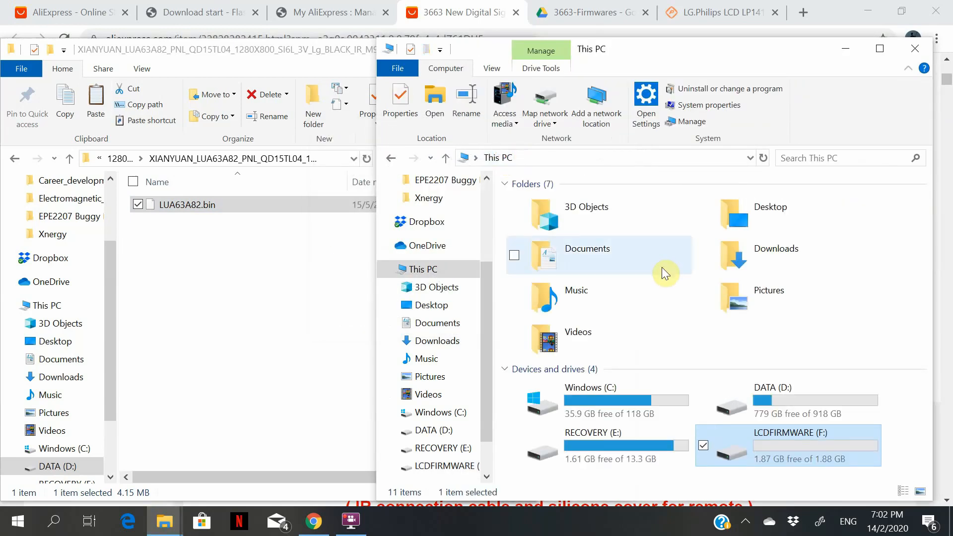
{"action": "mouse_move", "coordinate": [763, 473]}
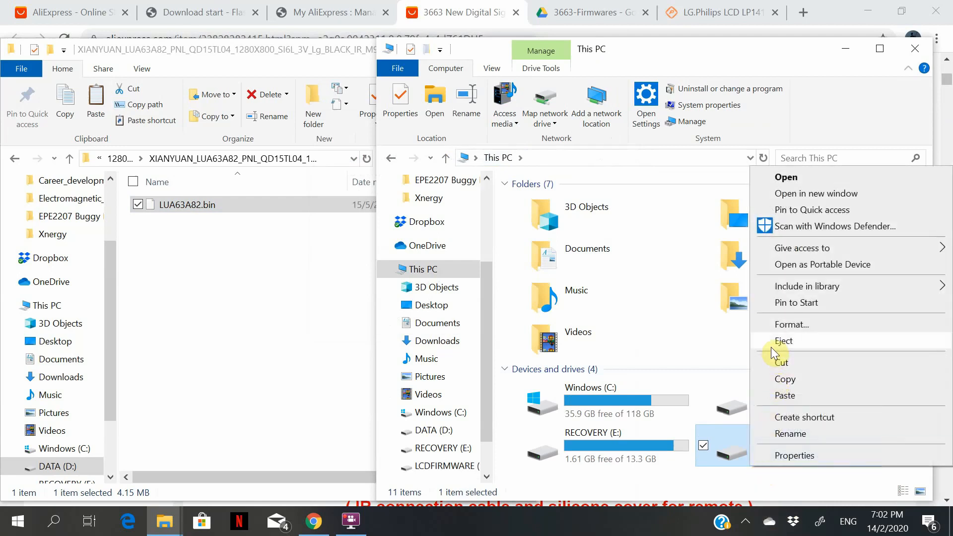
{"action": "left_click", "coordinate": [785, 341]}
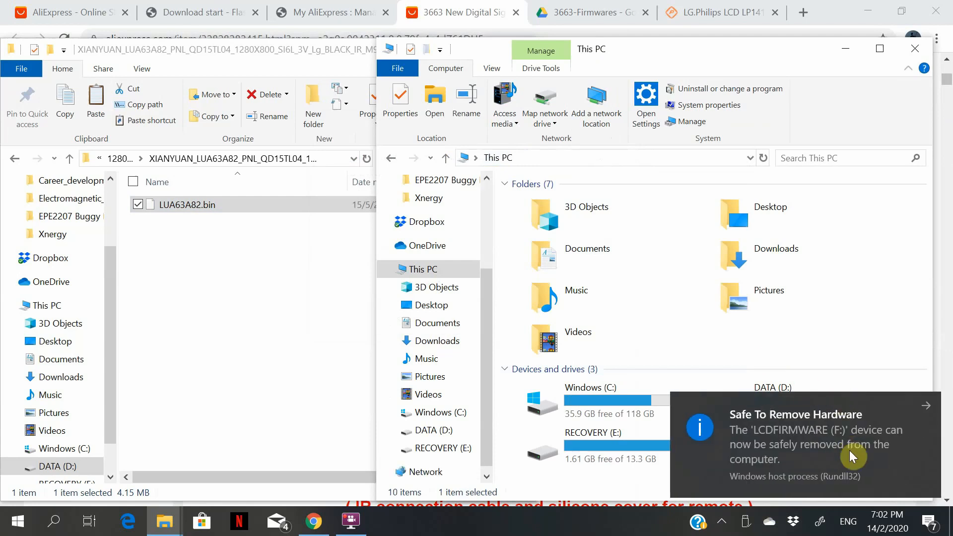